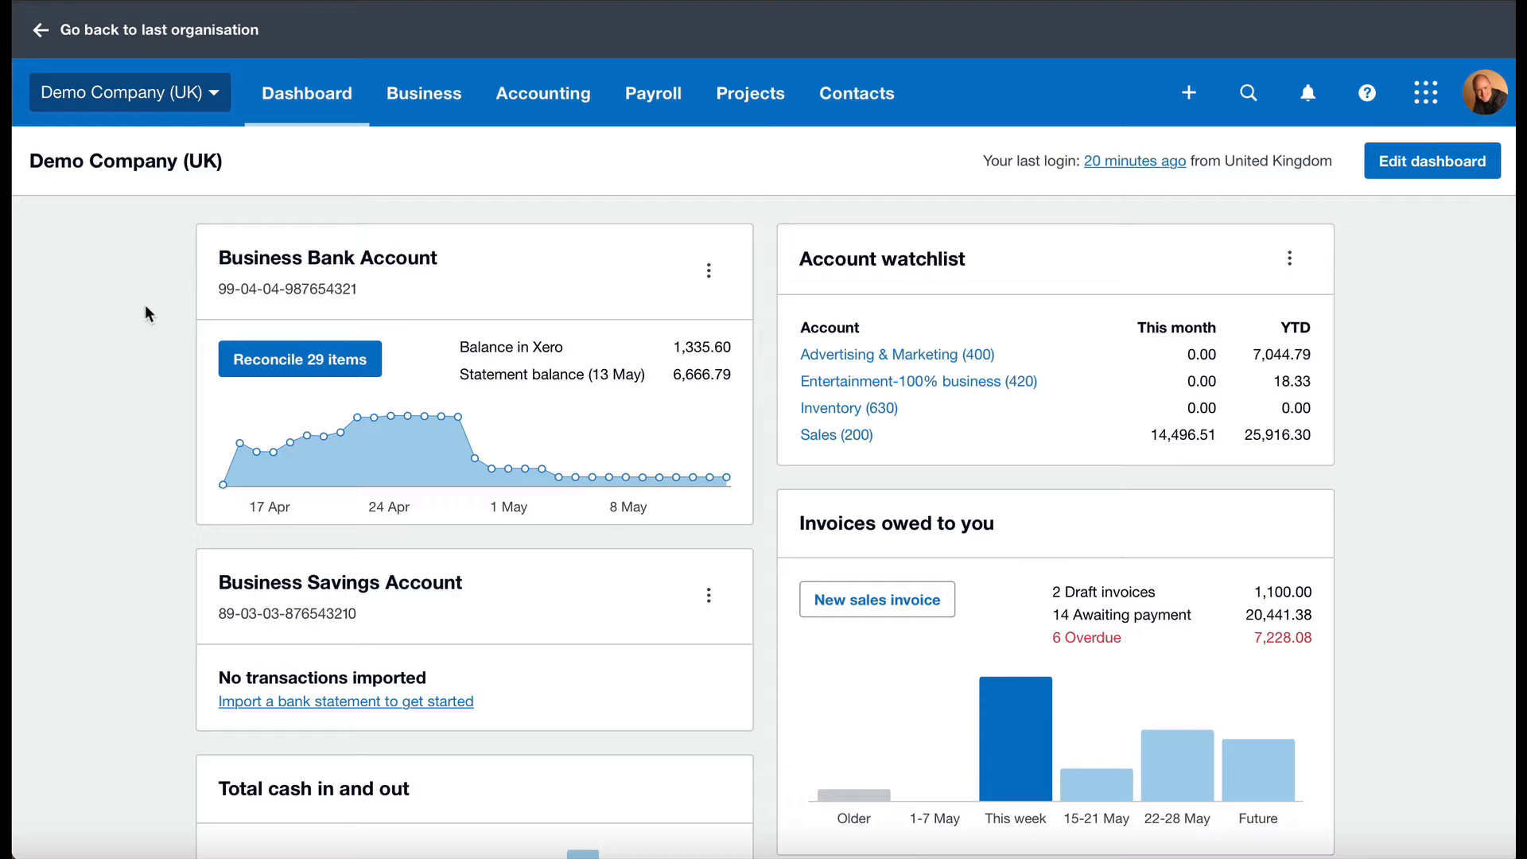
mouse_move(875, 600)
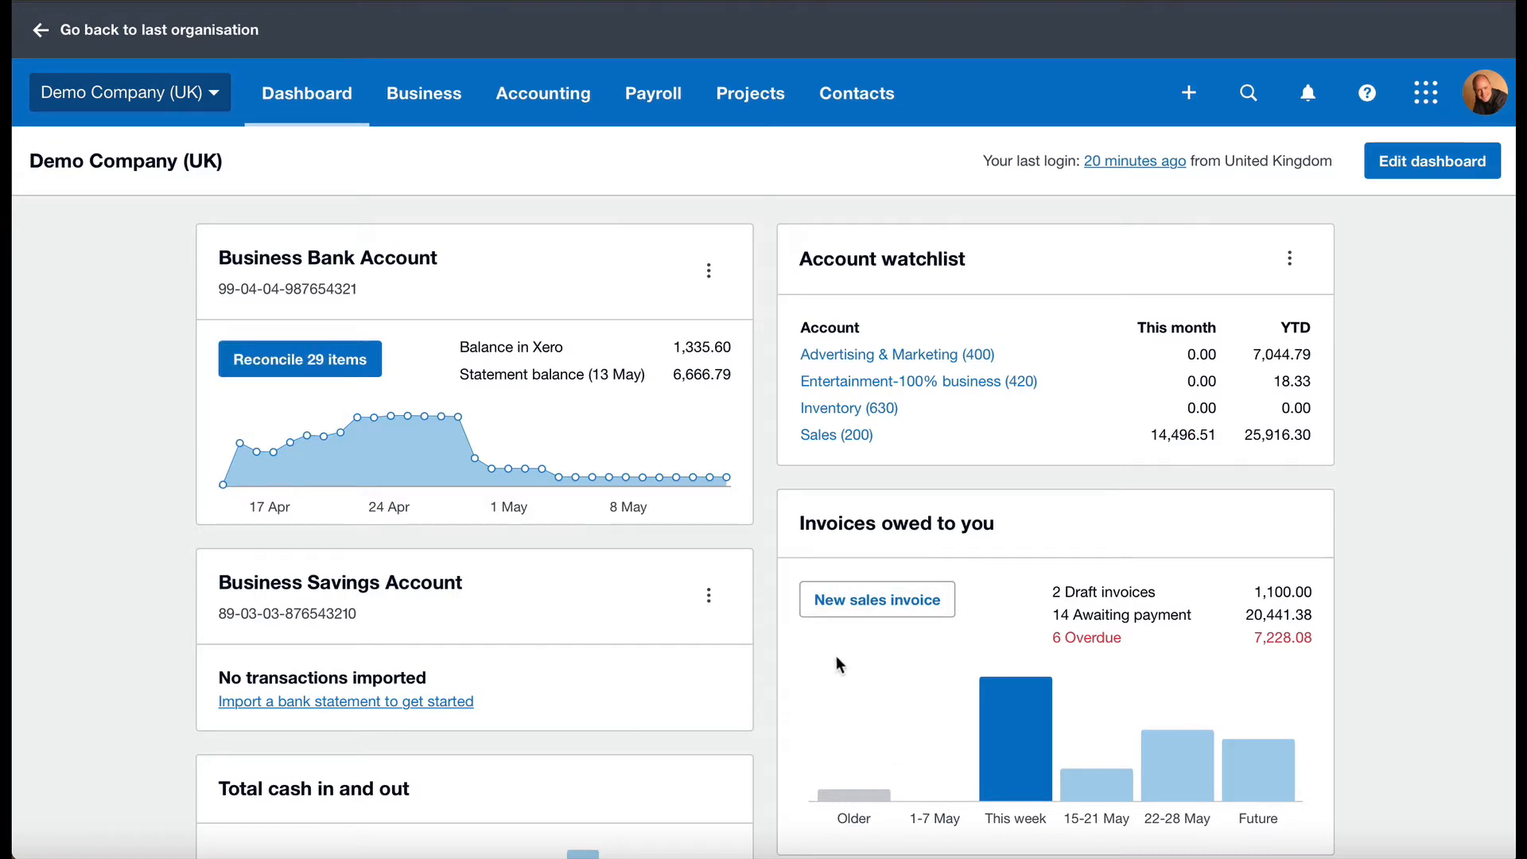
Start a new bill and begin entering Basket Case as the supplier in the From field.
scroll("down", 3)
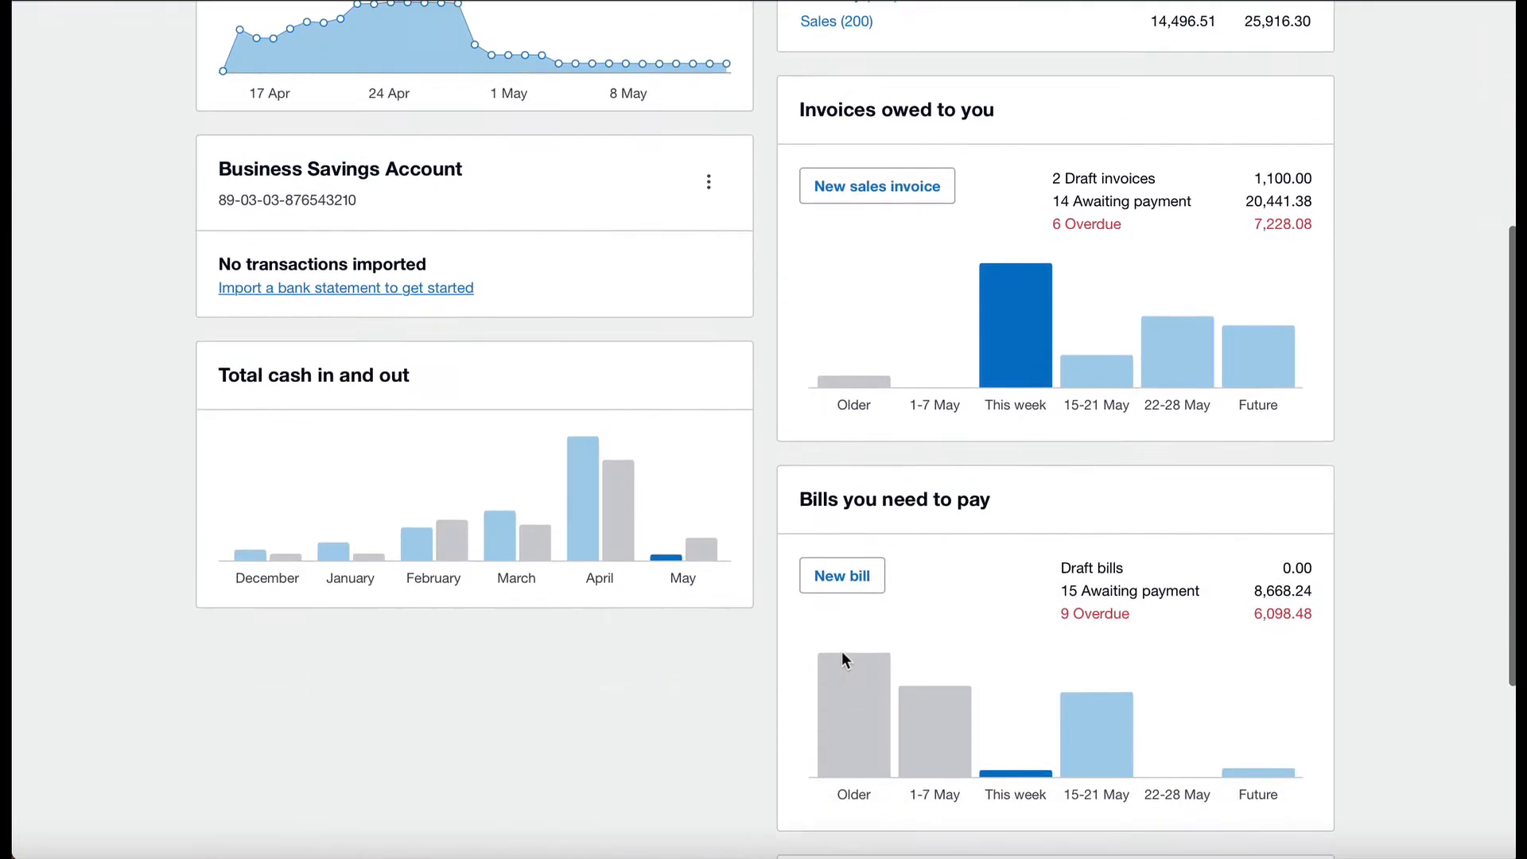
scroll("down", 3)
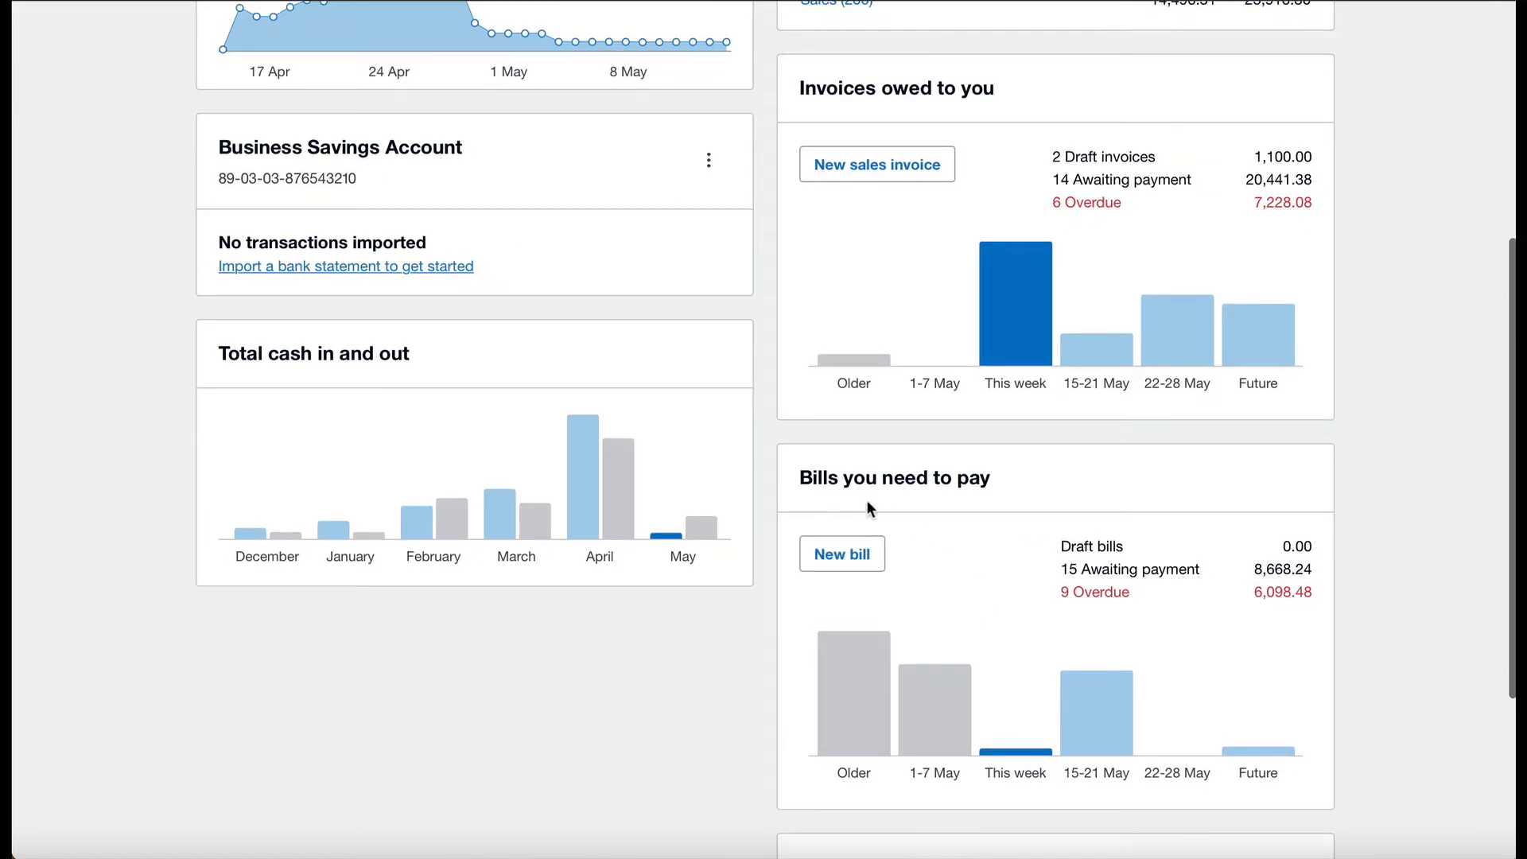
mouse_move(849, 620)
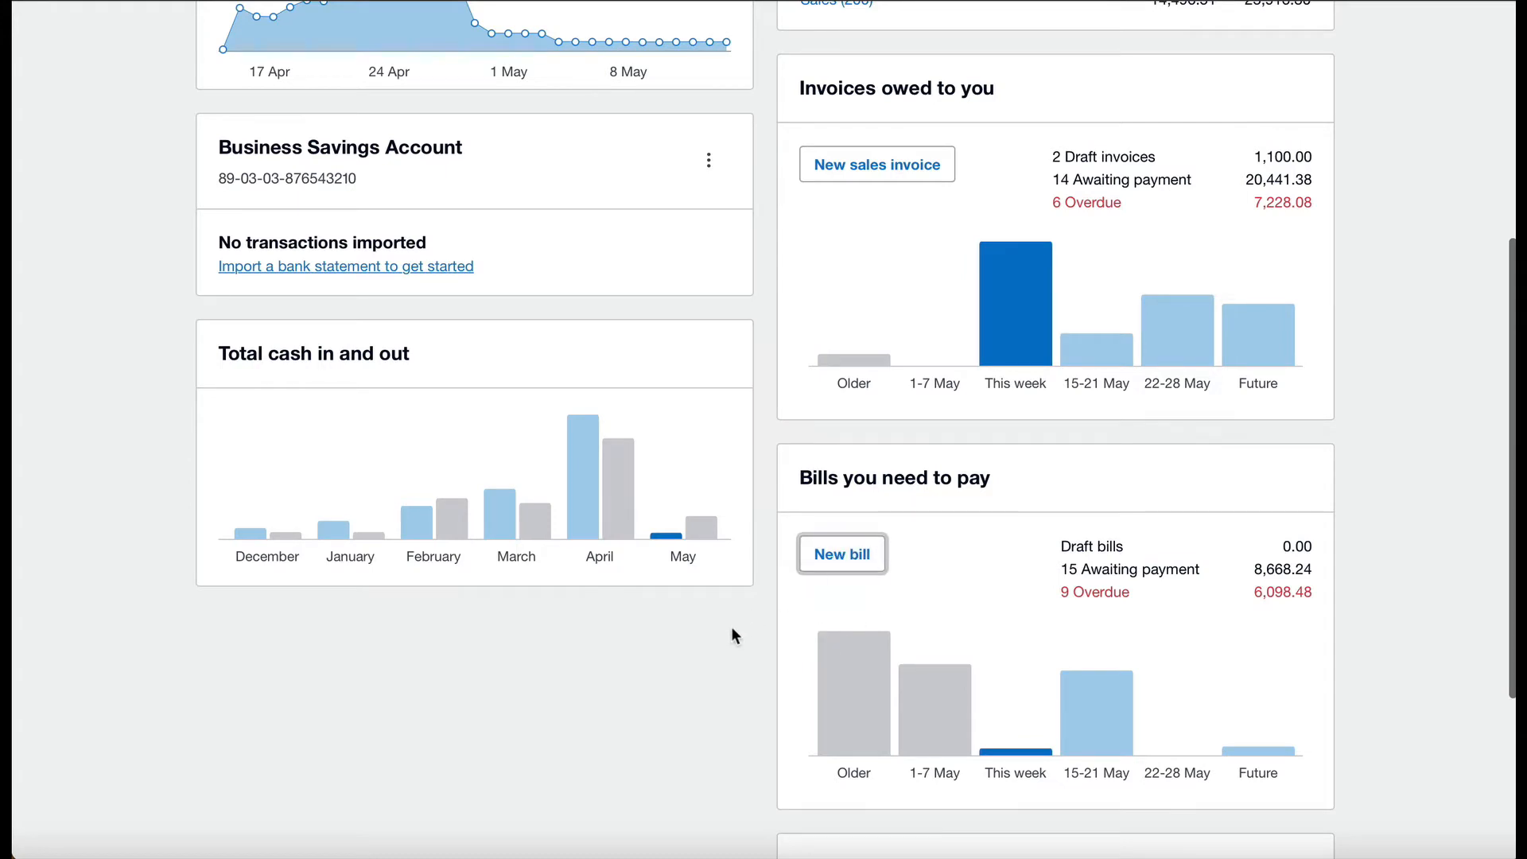
left_click(842, 553)
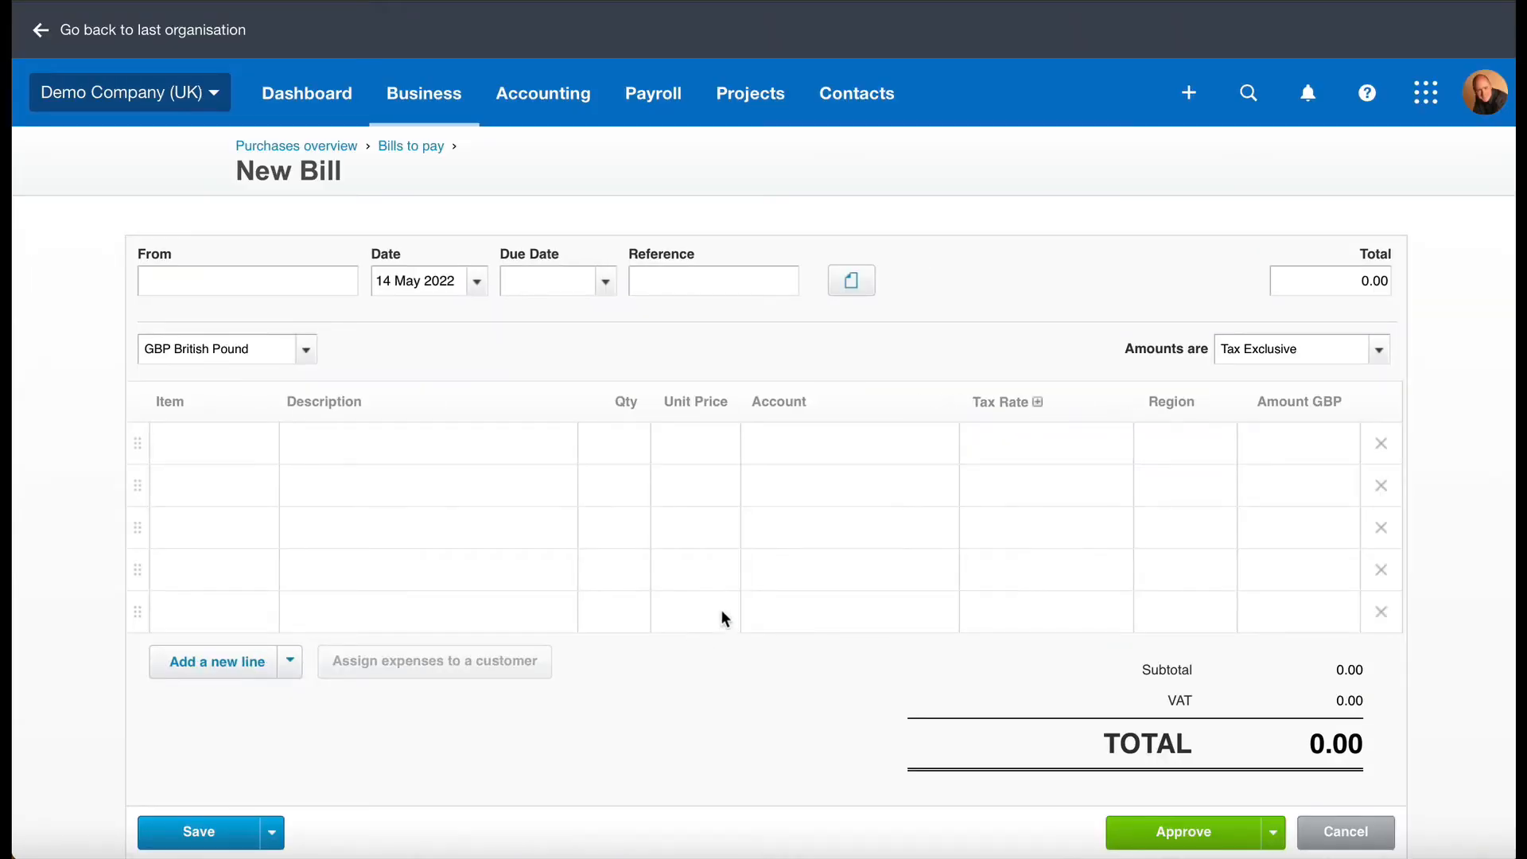
type("y")
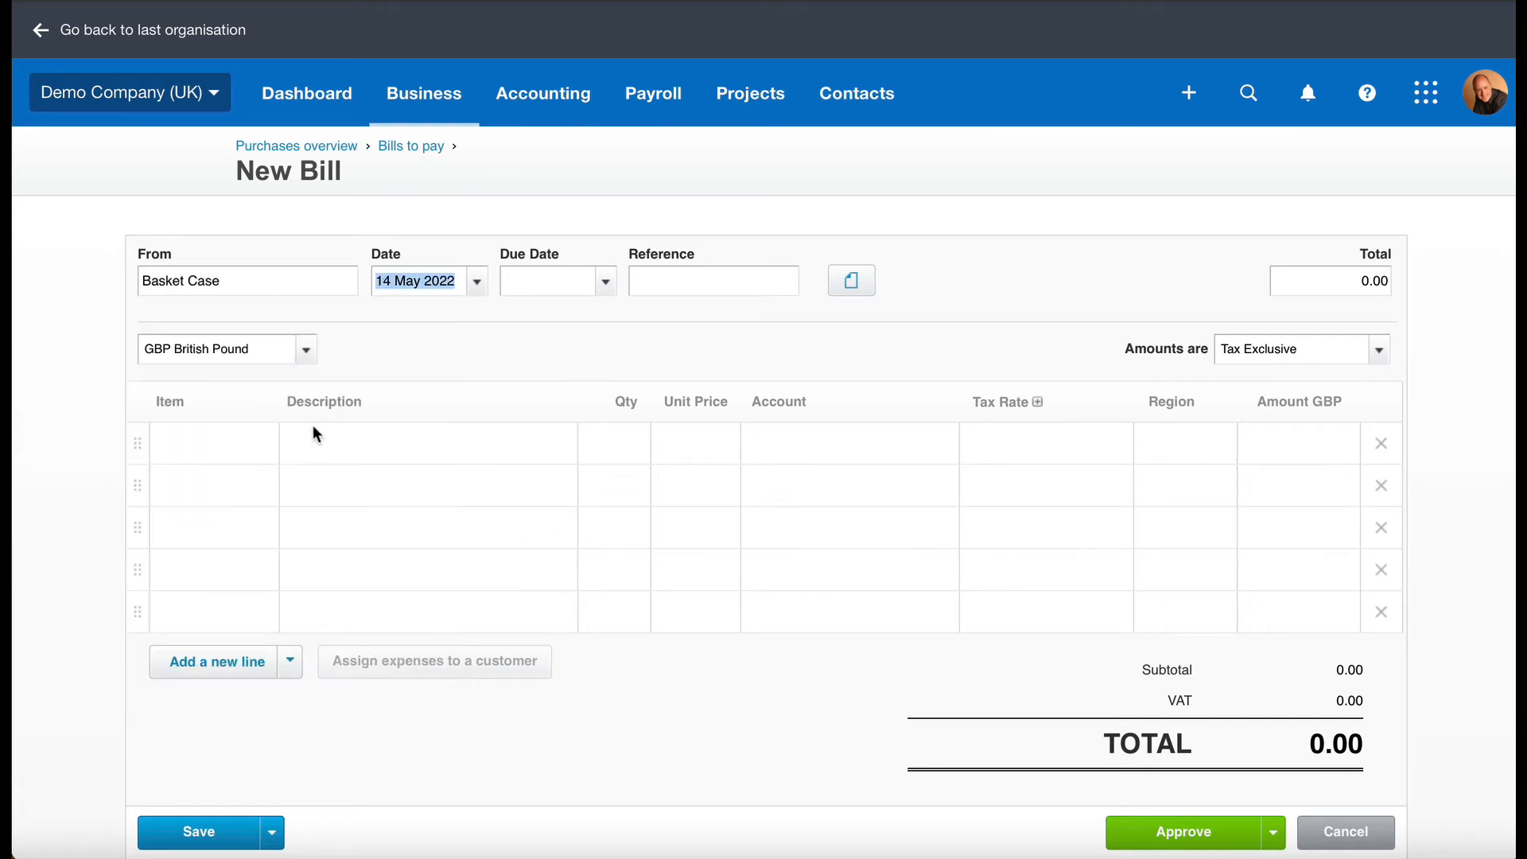
mouse_move(409, 366)
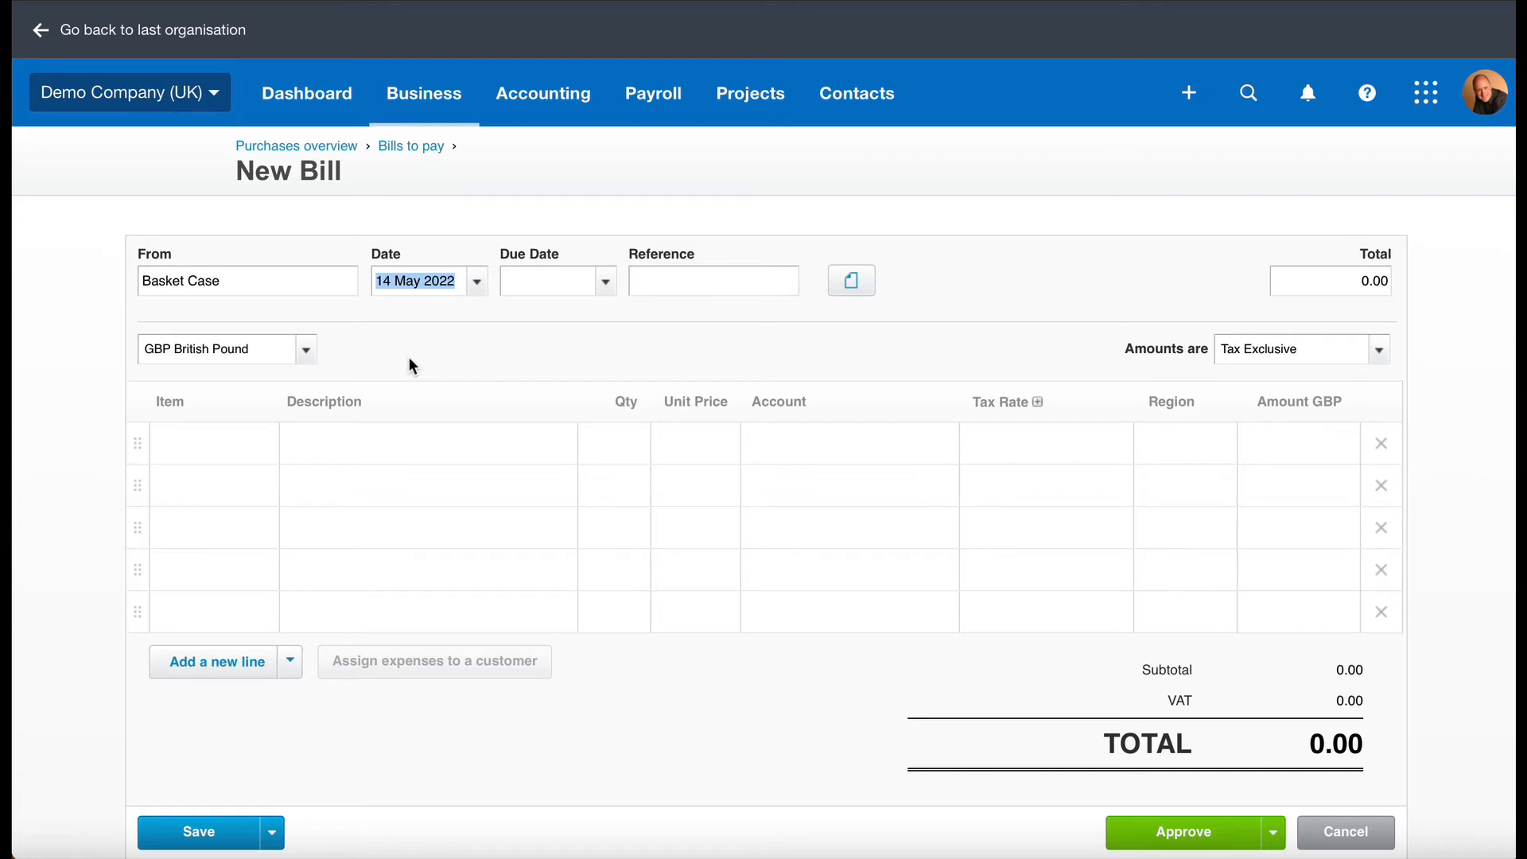
mouse_move(472, 349)
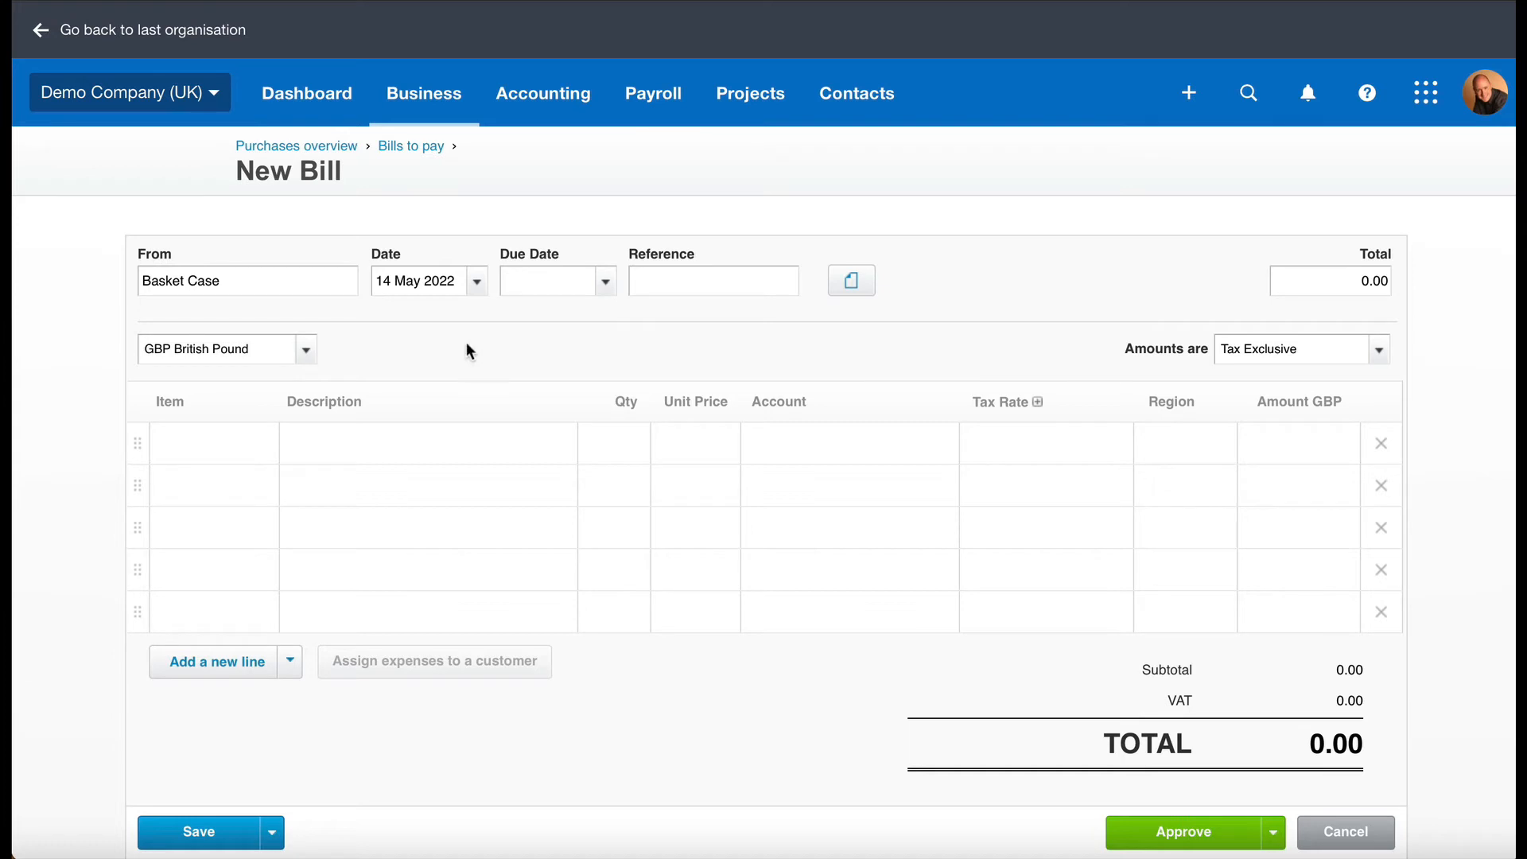
mouse_move(504, 371)
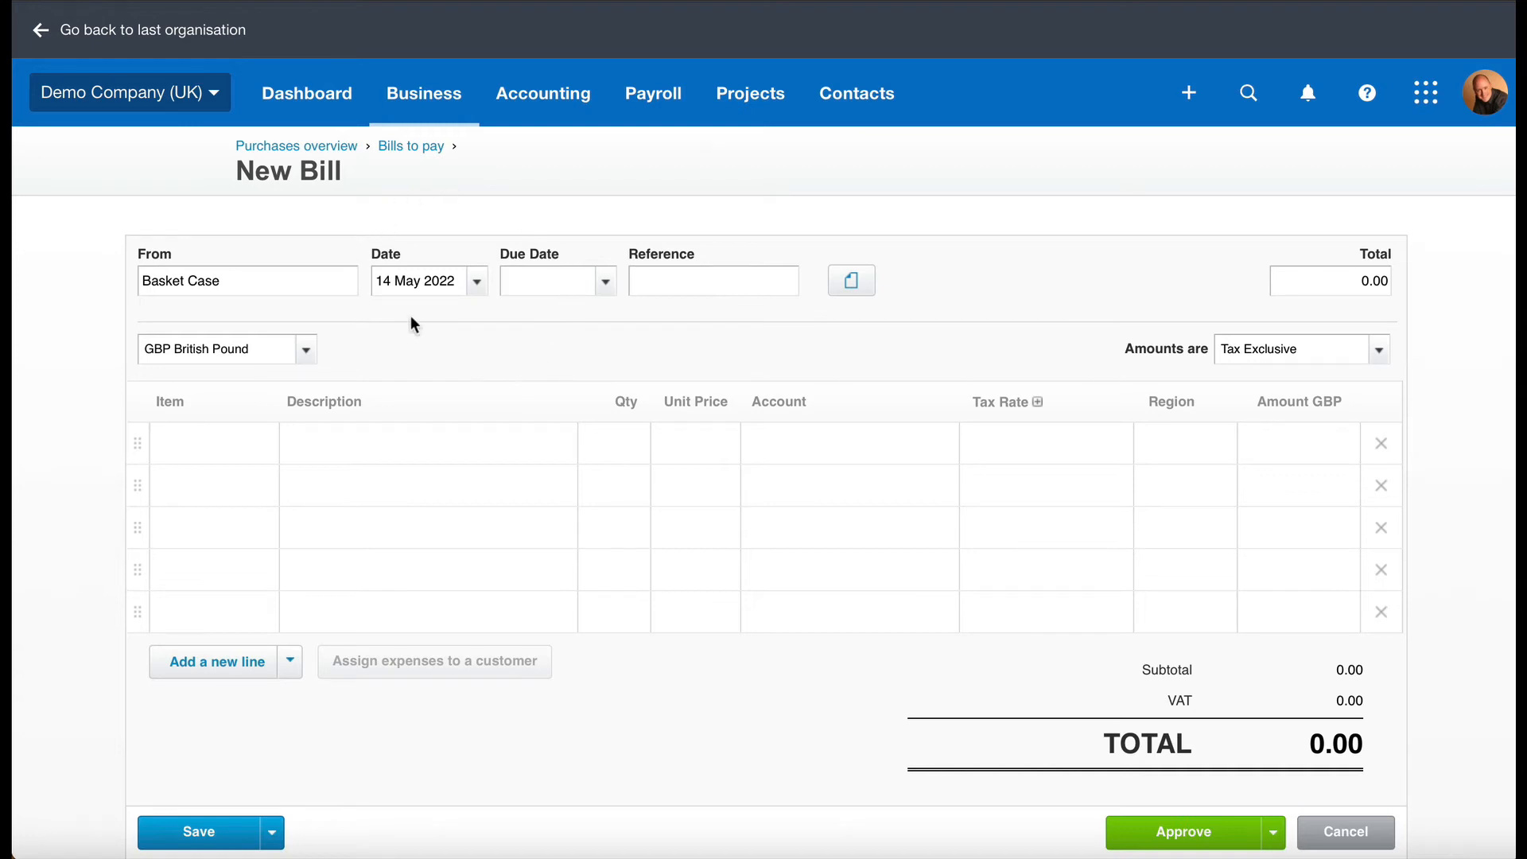
mouse_move(433, 215)
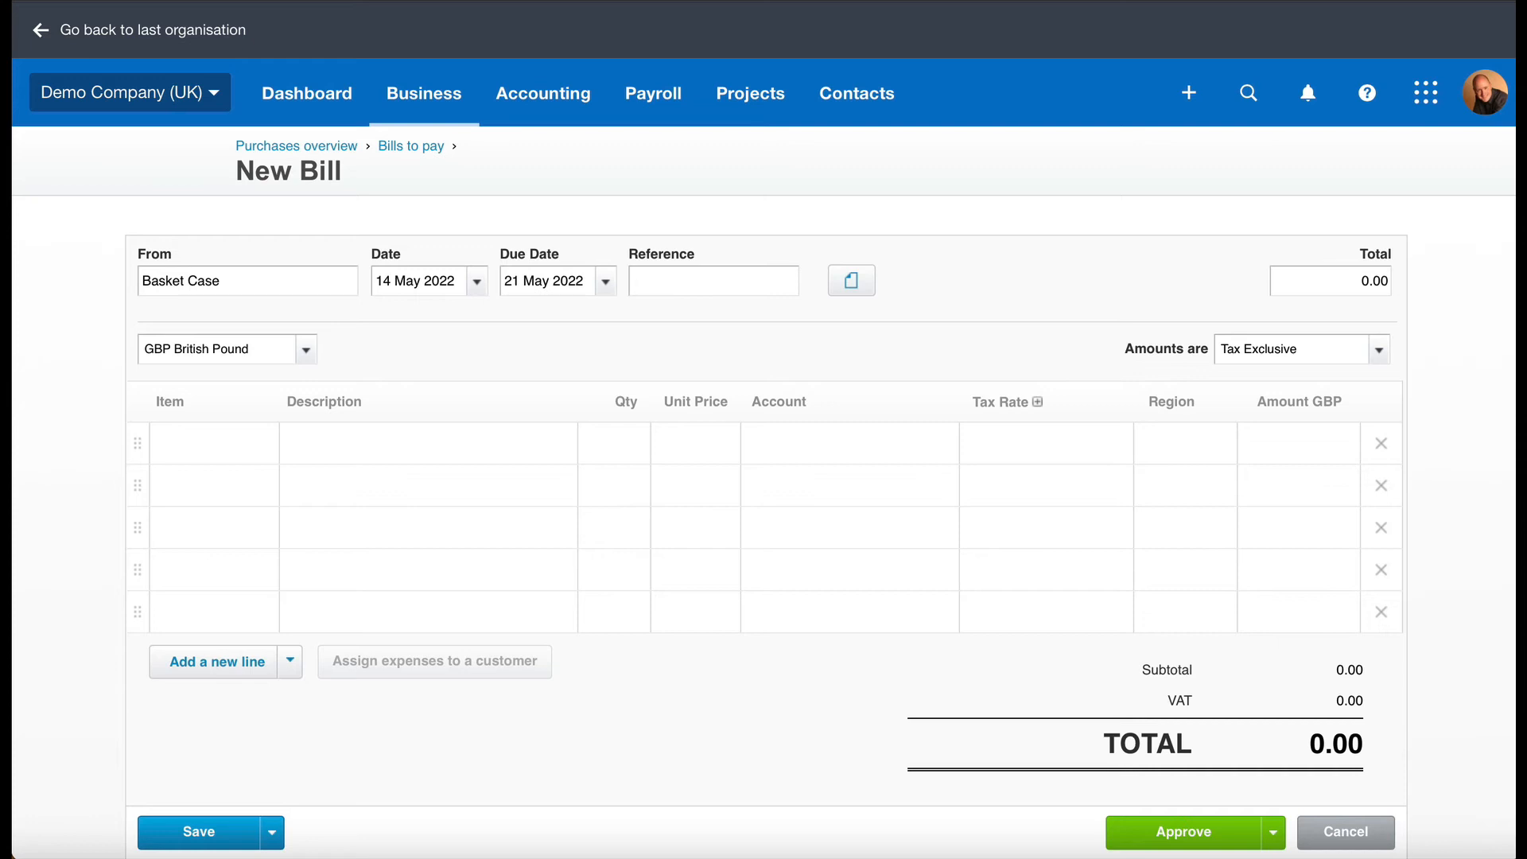
mouse_move(379, 315)
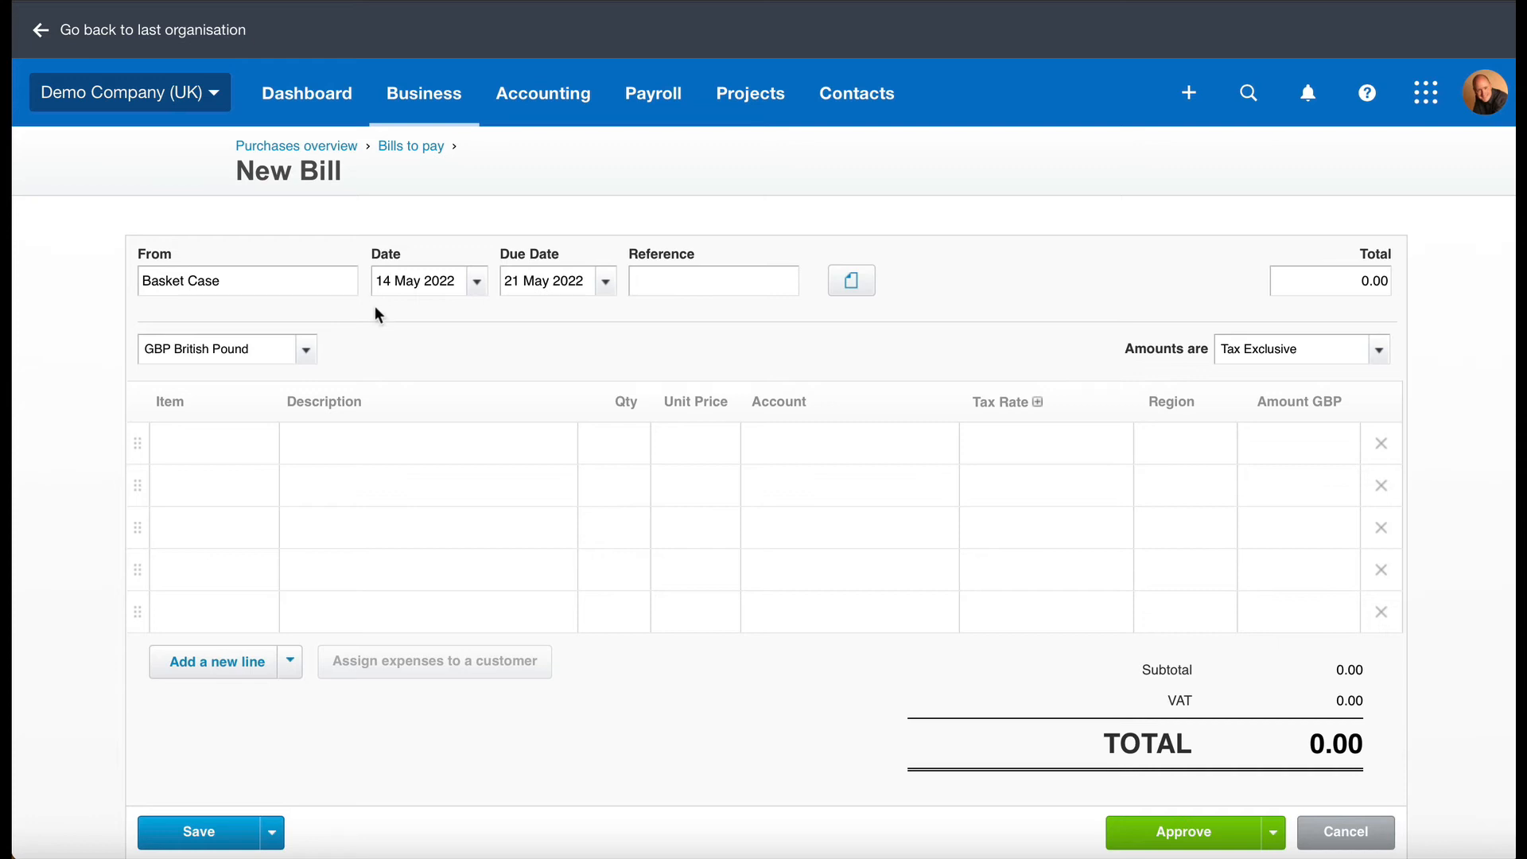
mouse_move(368, 324)
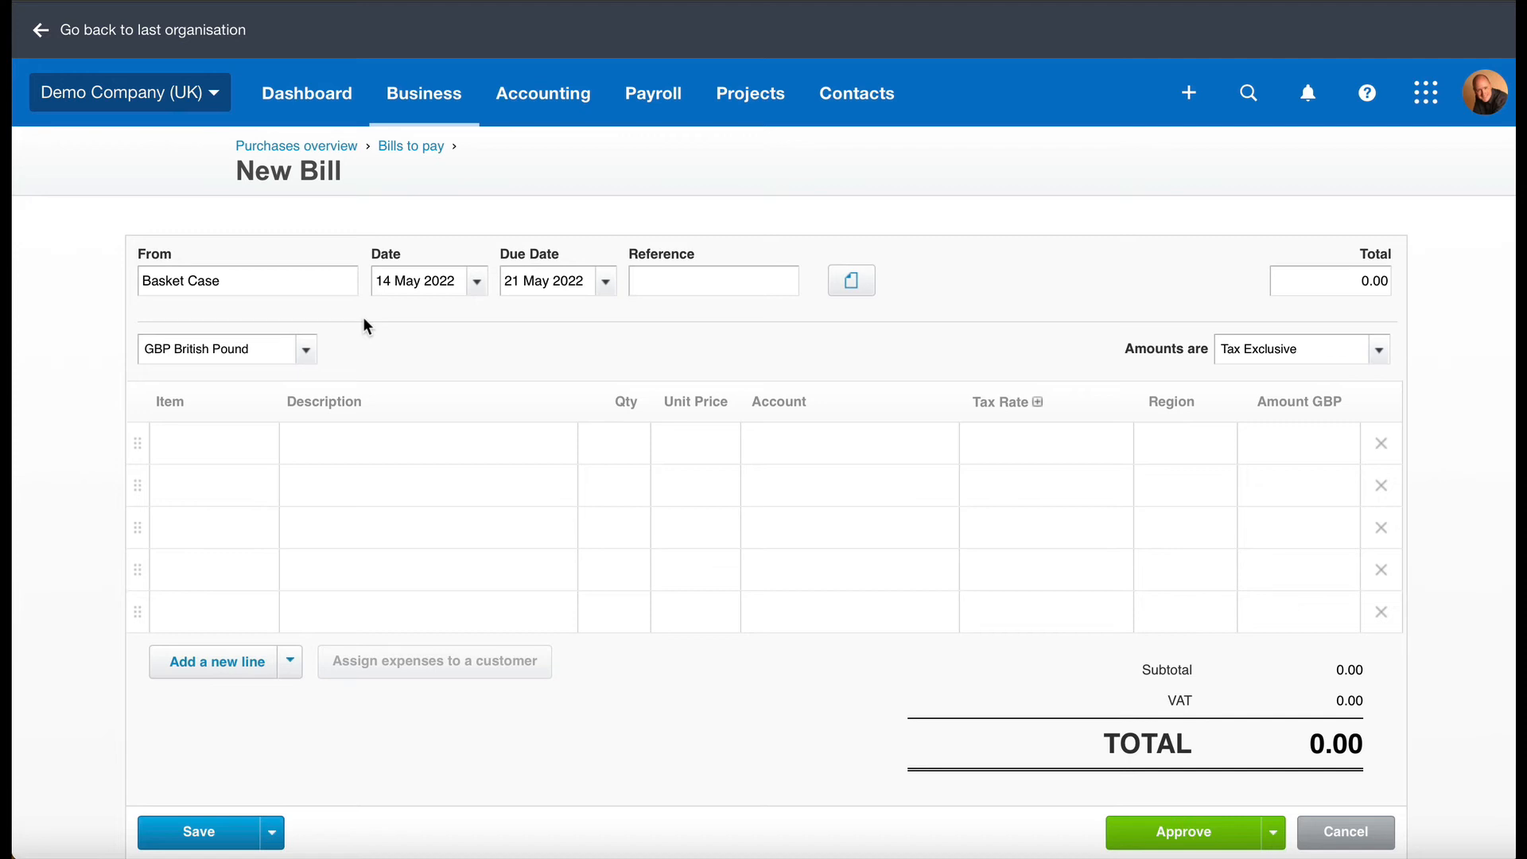
mouse_move(485, 307)
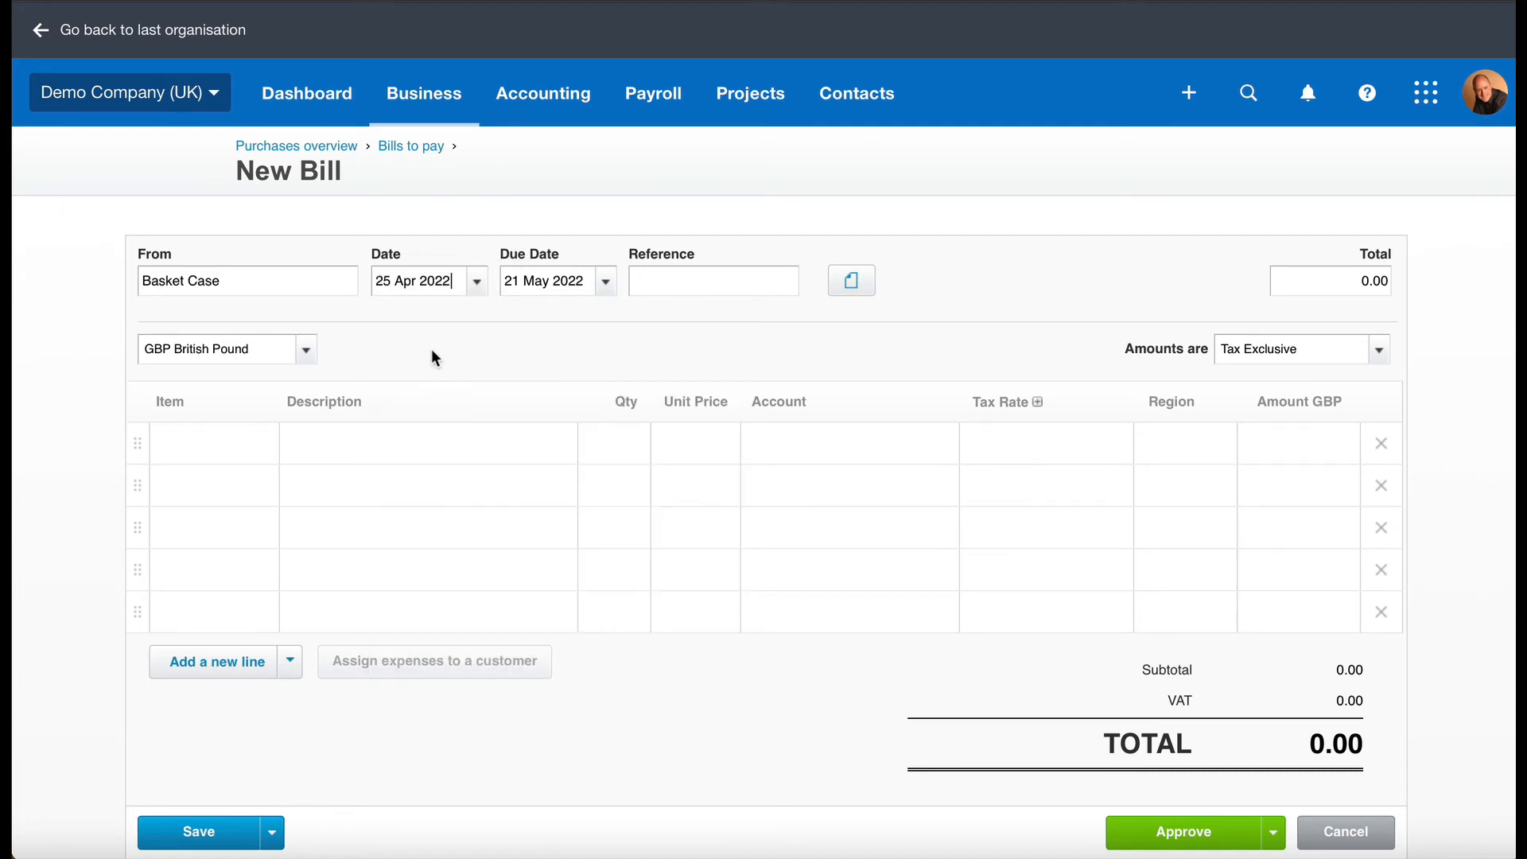
Enter +0 in the Due Date so it matches the 25 Apr 2022 bill date.
left_click(545, 280)
type("+")
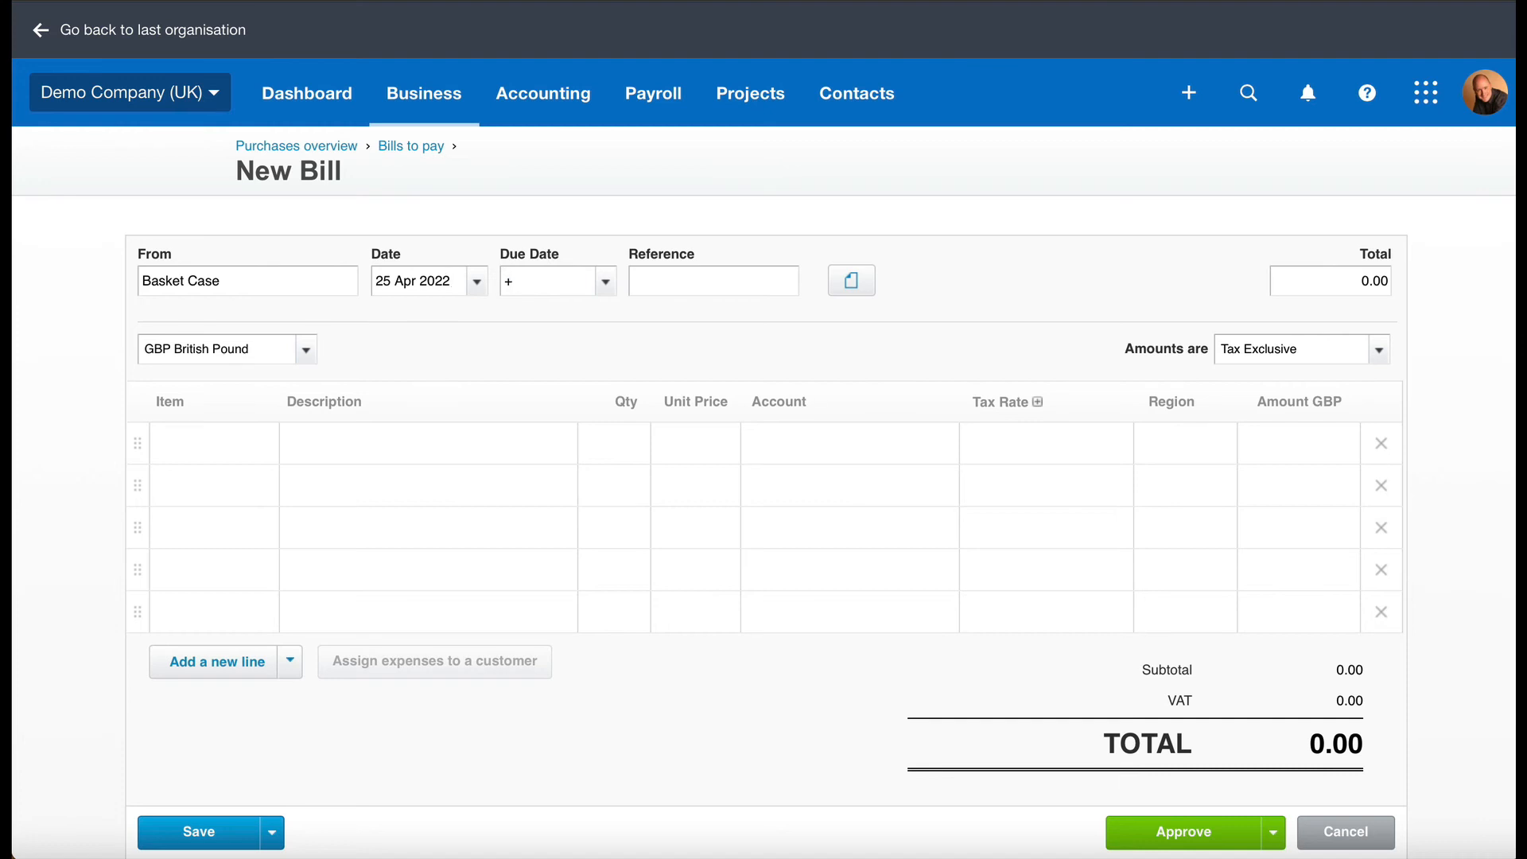
type("0")
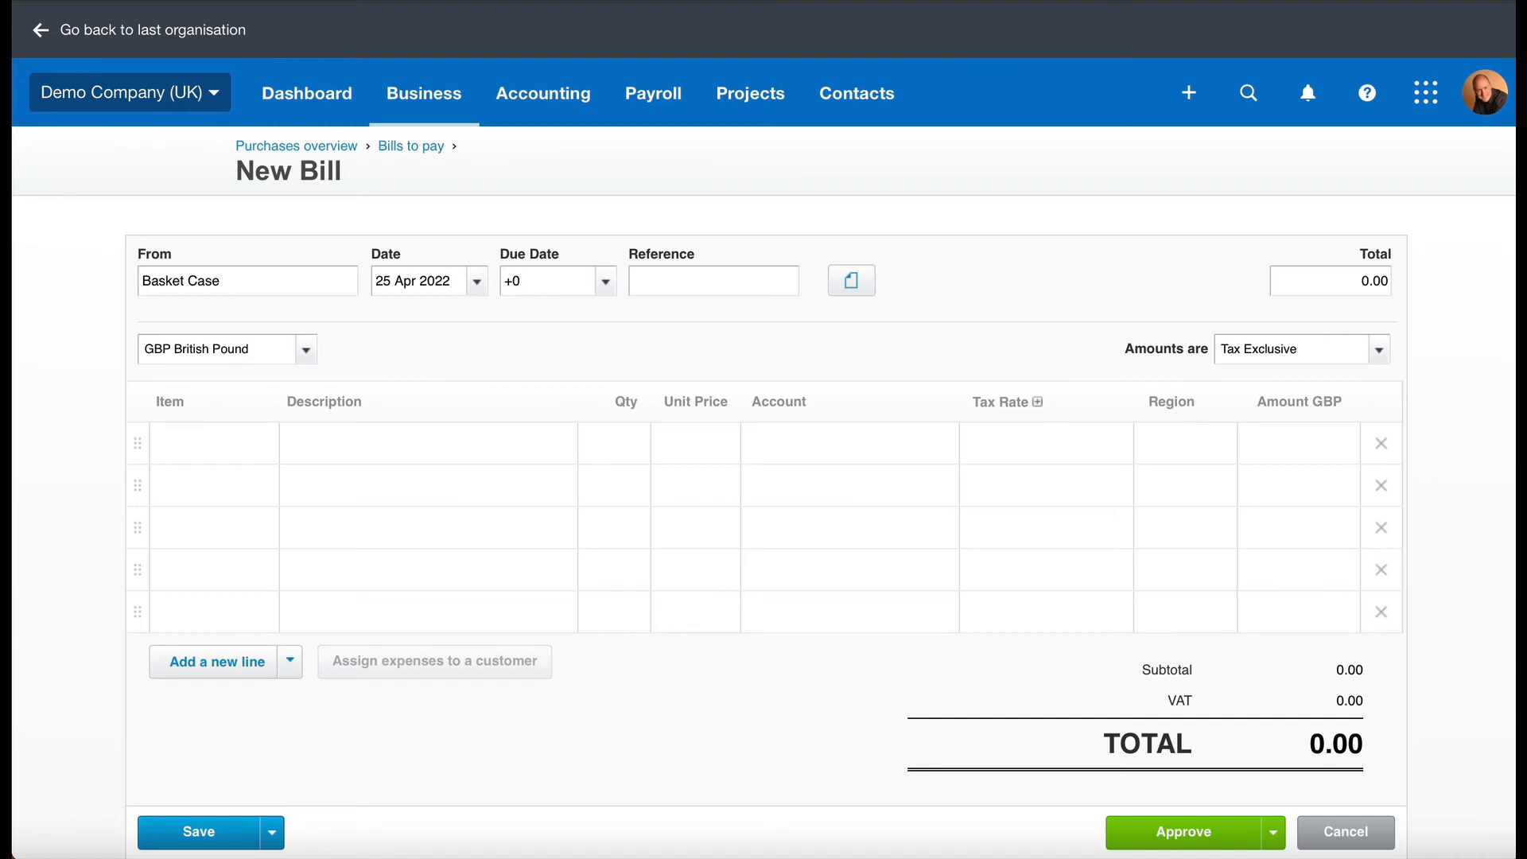
left_click(551, 280)
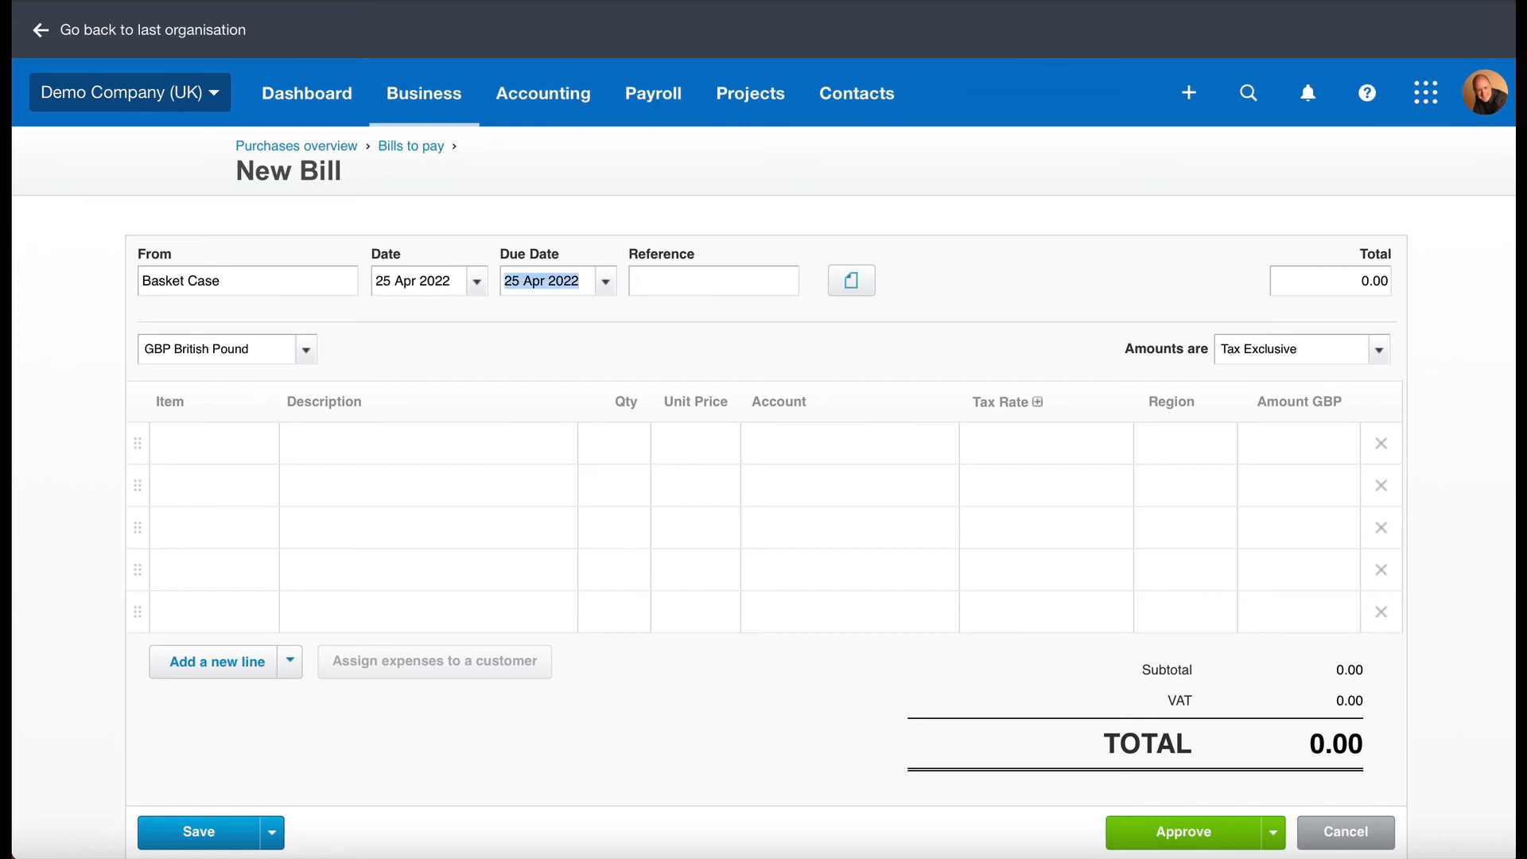
Enter +30 in the Due Date to make the bill due 30 days after 25 Apr 2022.
type("+30")
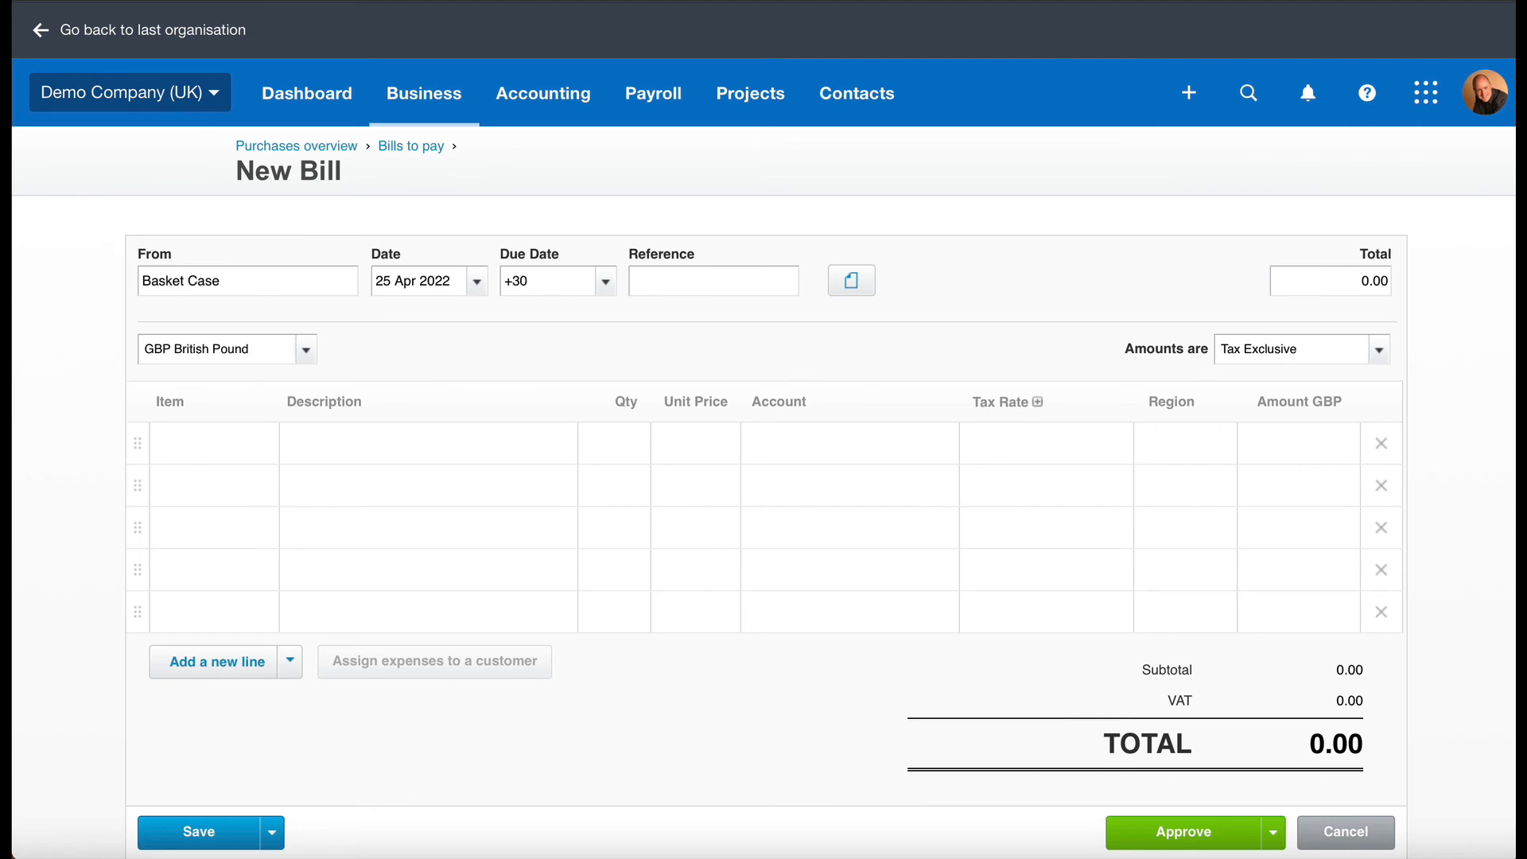